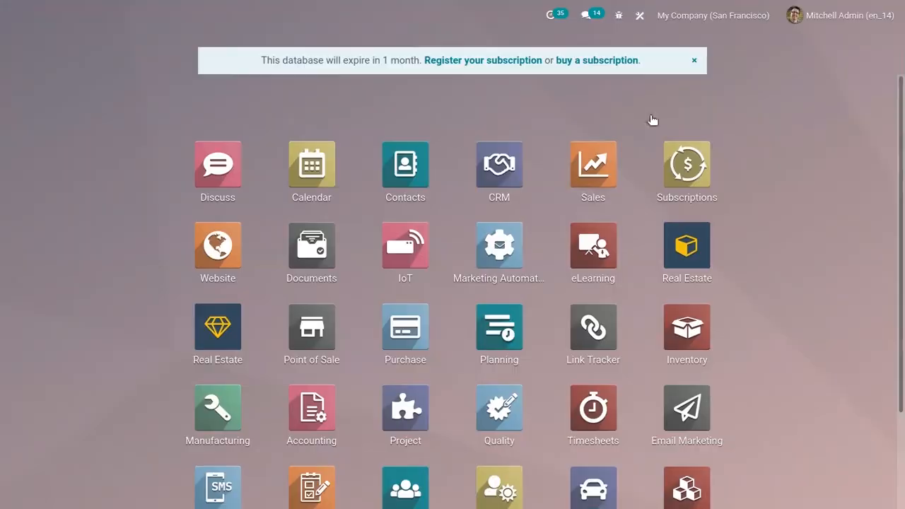
mouse_move(272, 405)
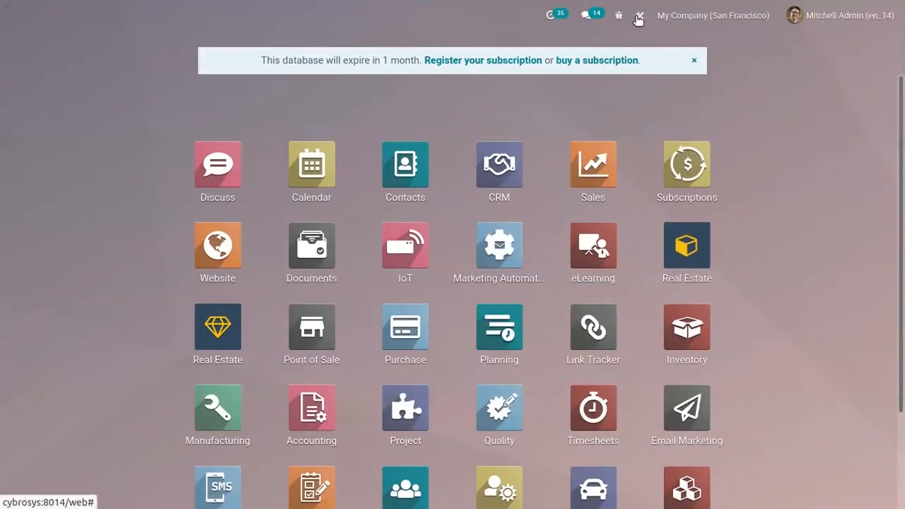
mouse_move(638, 16)
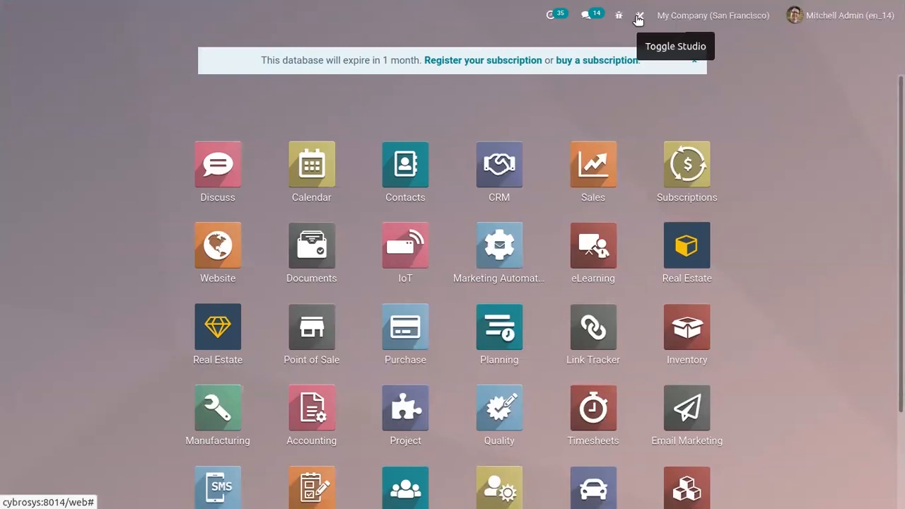
Enter Studio customization mode from the Toggle Studio icon in the top bar.
click(638, 16)
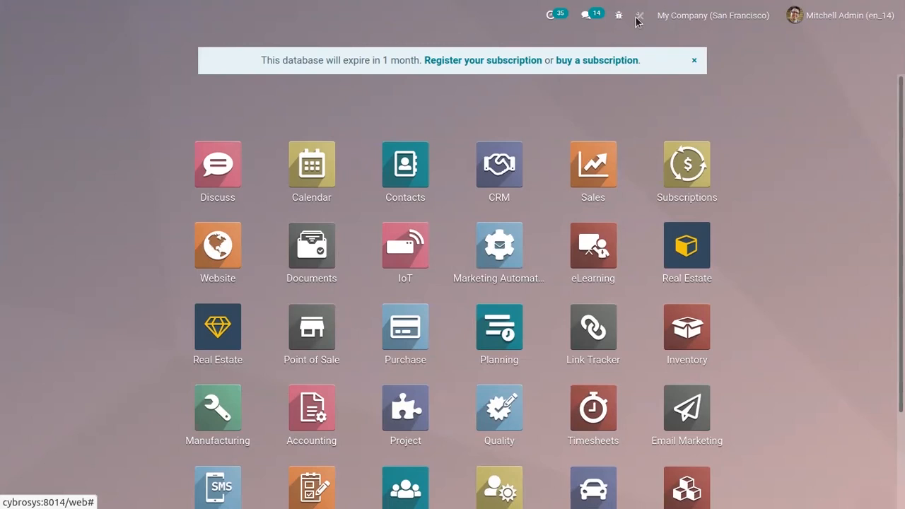
click(639, 14)
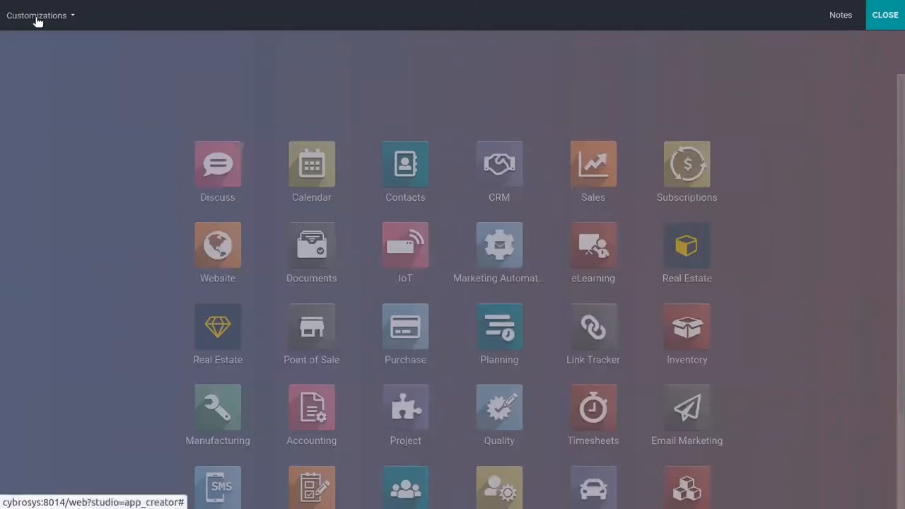
Export the Studio customizations and save them to disk as customizations.zip.
click(37, 14)
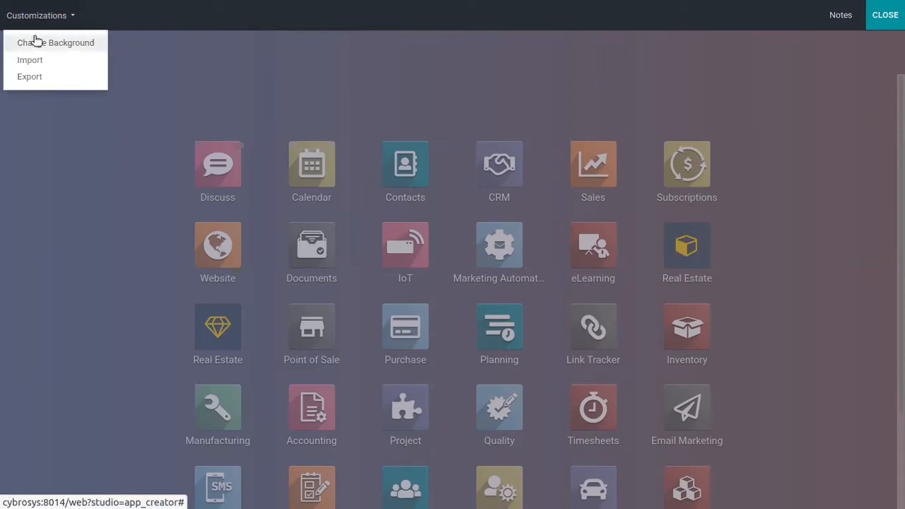
click(42, 83)
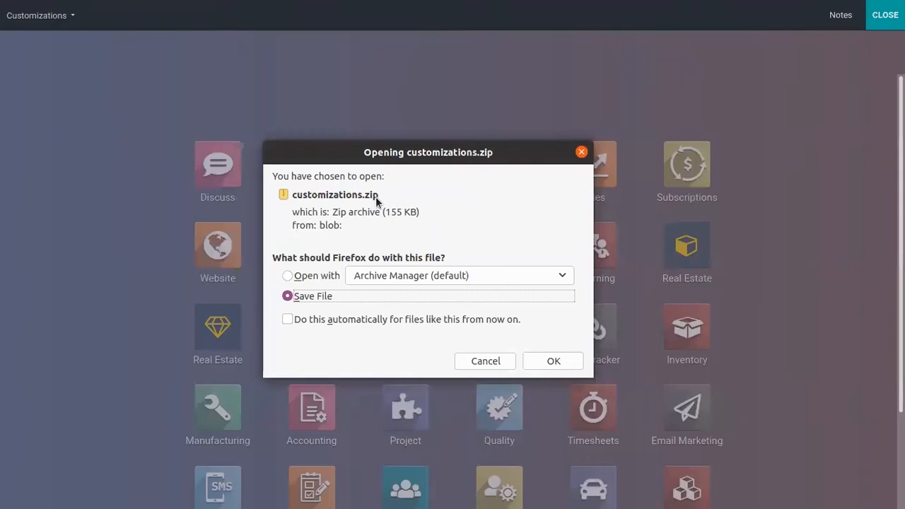
mouse_move(418, 206)
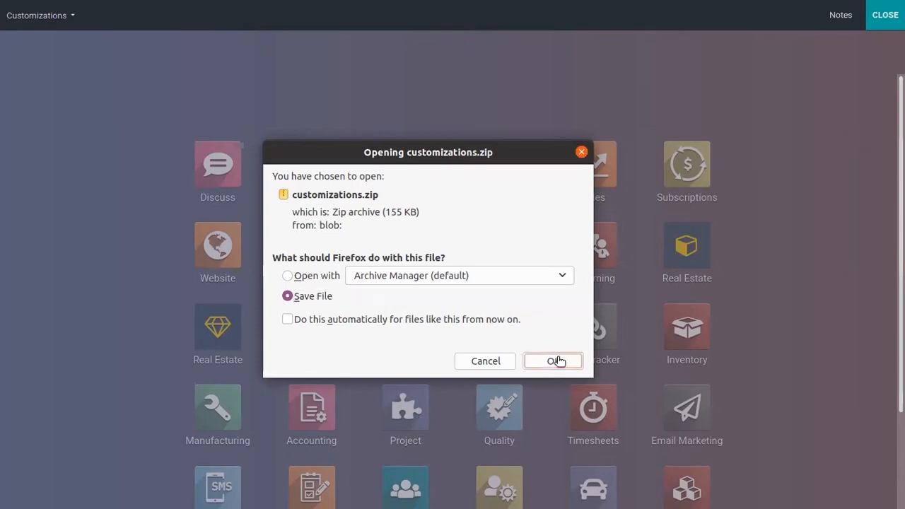
click(553, 361)
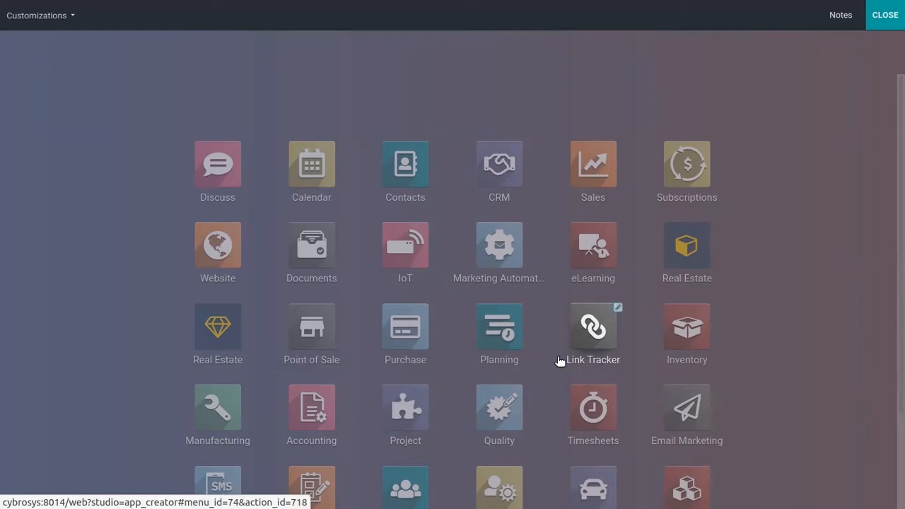
mouse_move(654, 303)
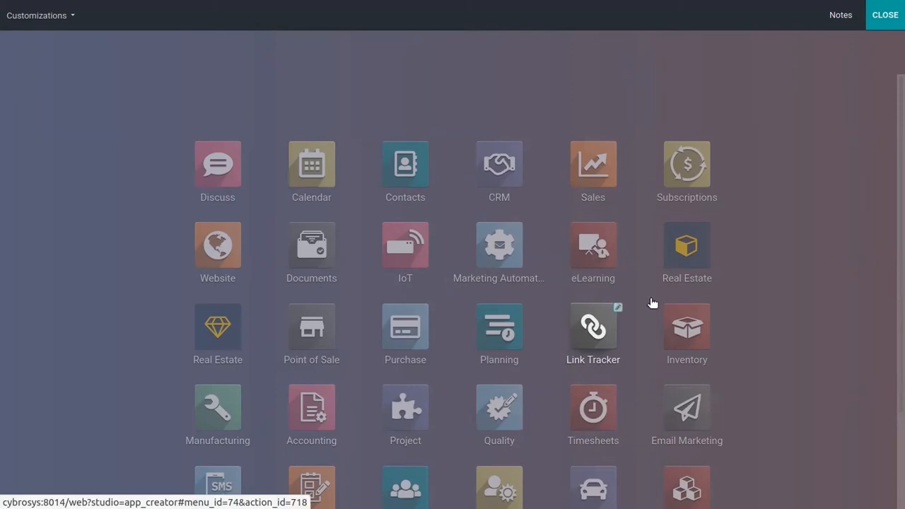
click(885, 14)
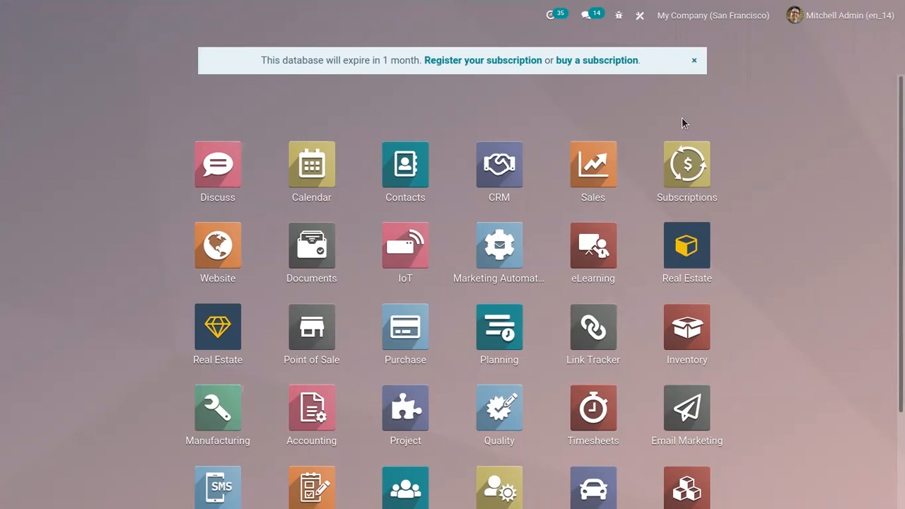
mouse_move(516, 110)
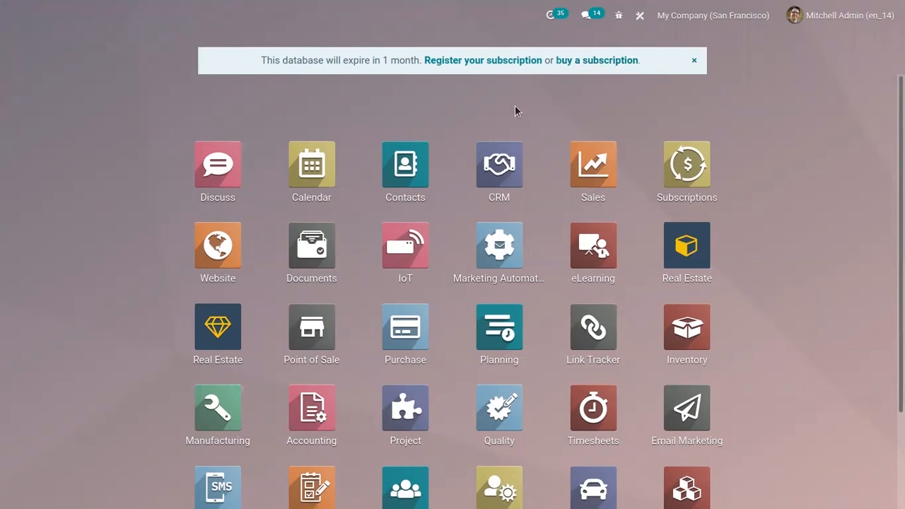
mouse_move(671, 38)
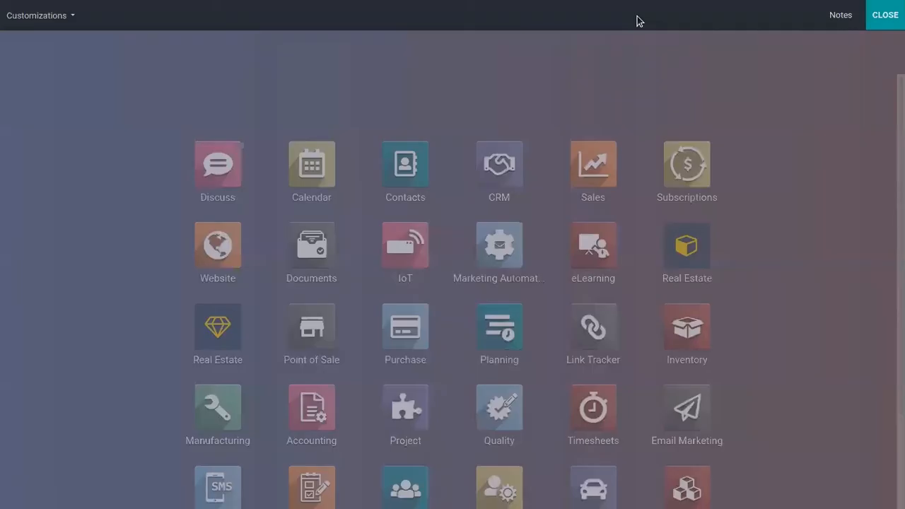
Start a module import and attach module_library.zip from Downloads as the file to upload.
click(37, 15)
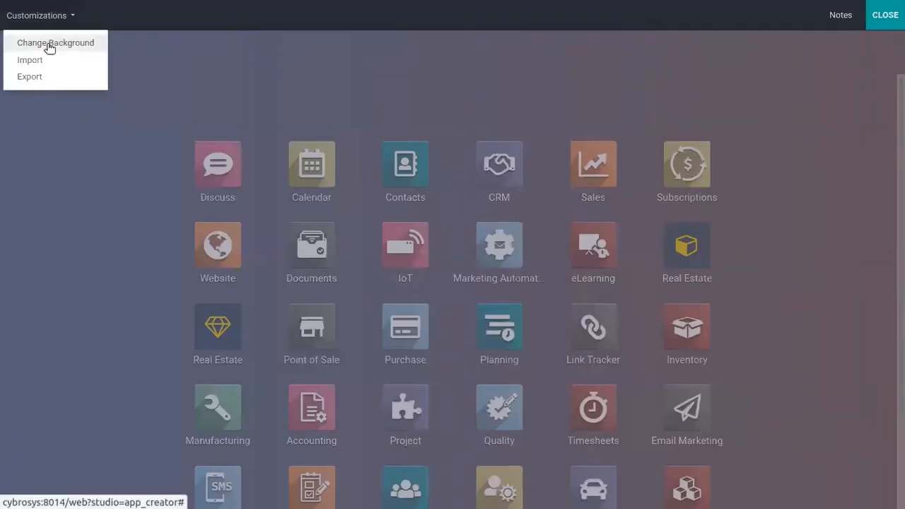
click(30, 59)
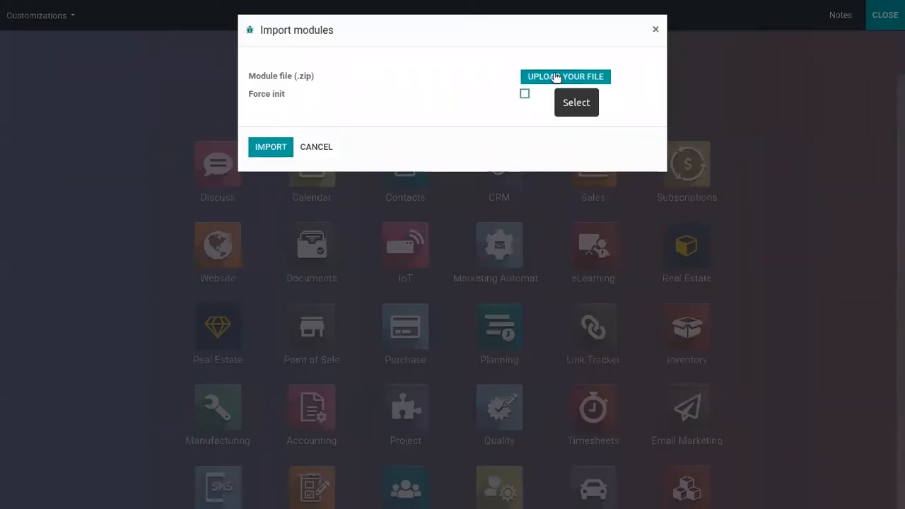
click(564, 76)
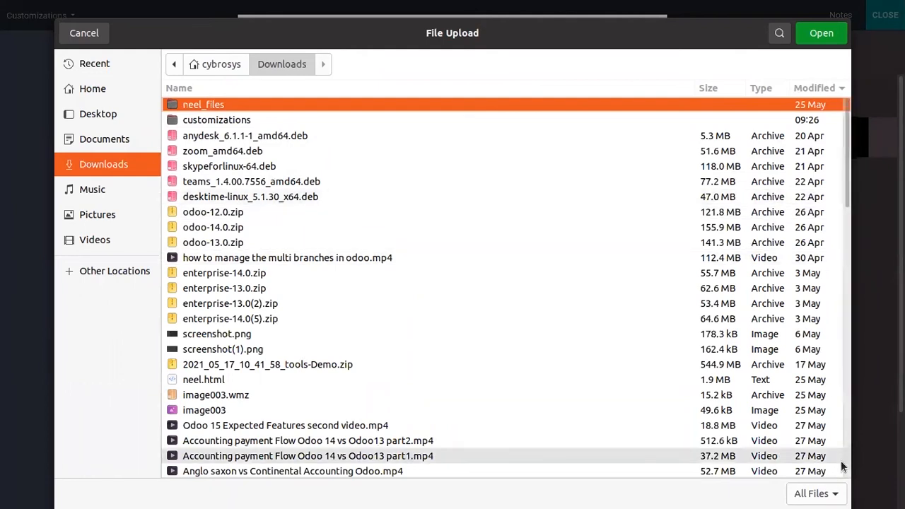
scroll(down, 3)
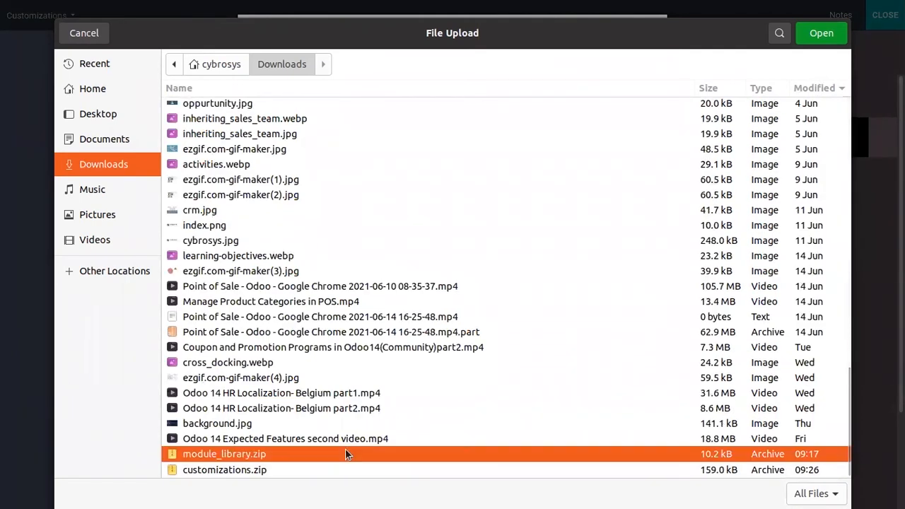
click(820, 32)
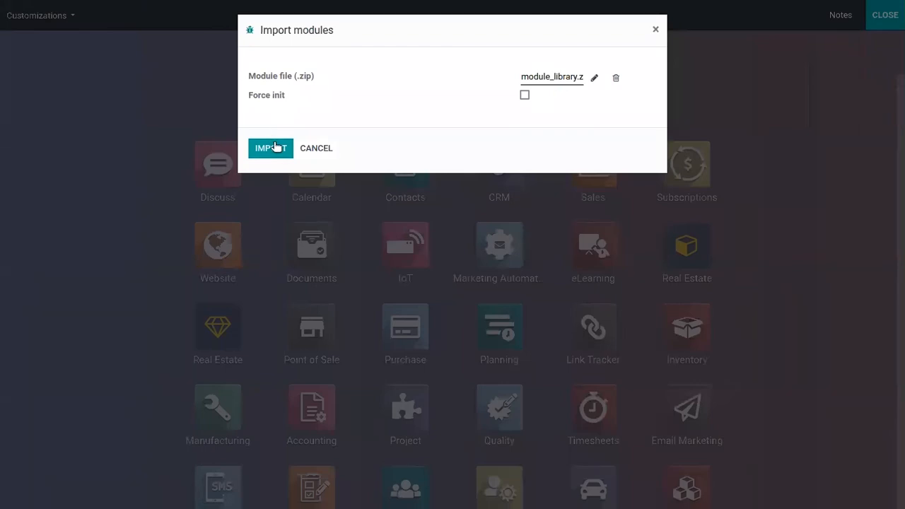
Run the import of module_library.zip and dismiss the missing-models error it raises.
click(270, 149)
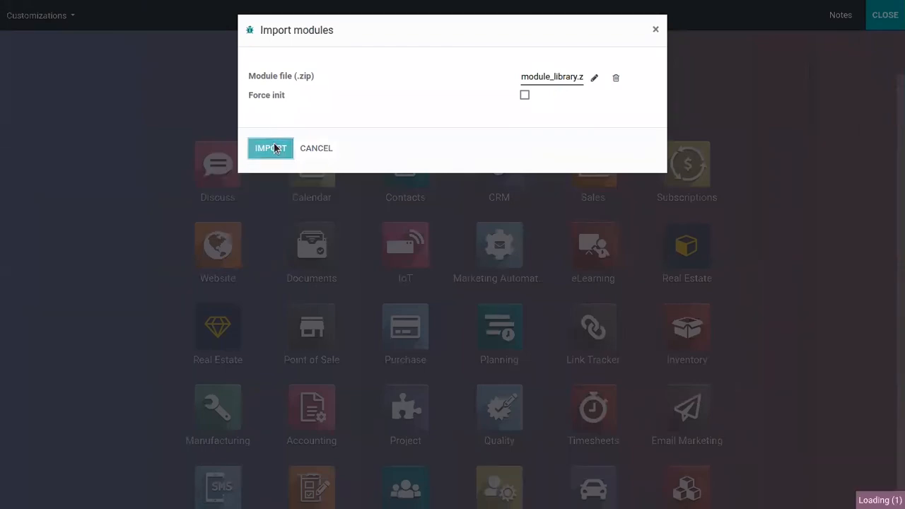
click(270, 148)
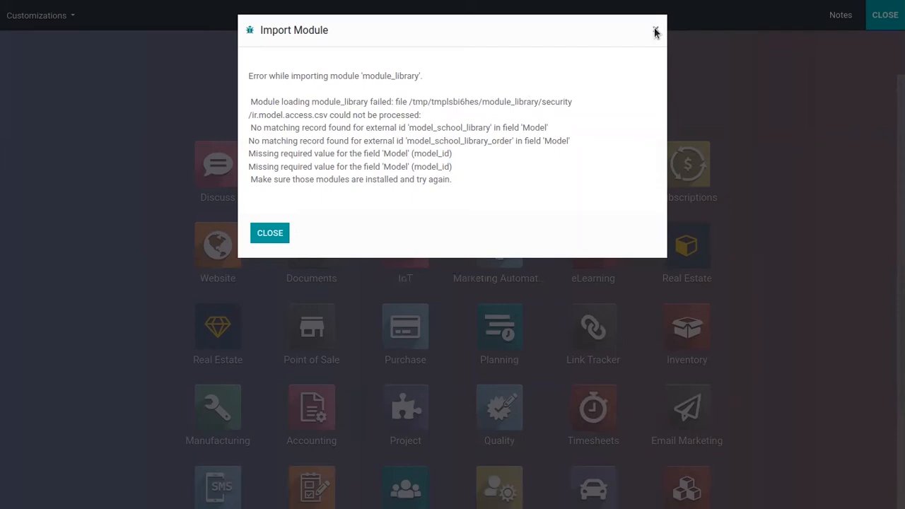
mouse_move(269, 232)
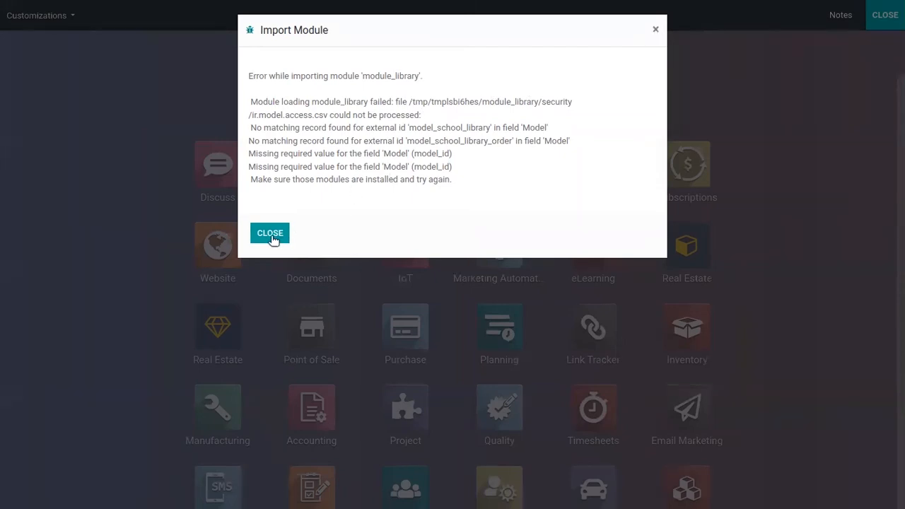
click(269, 232)
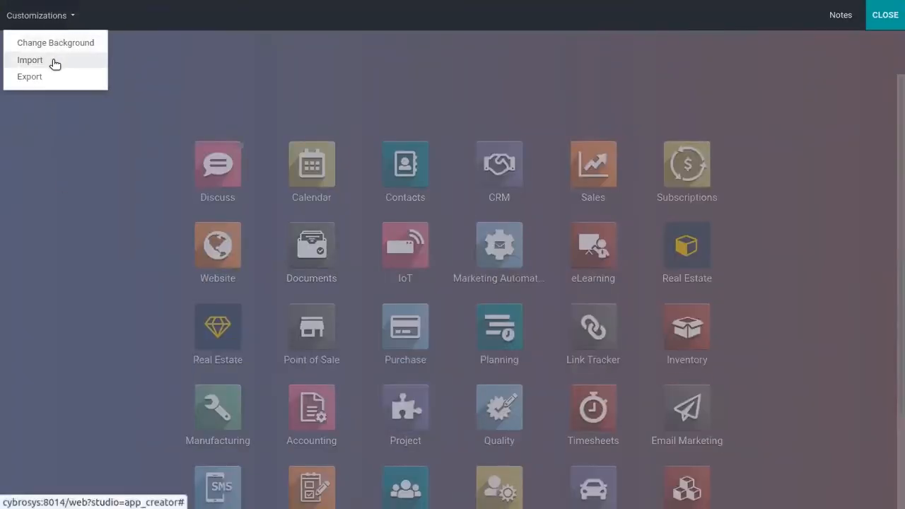
Start a module import and attach inherit_pdf_report.zip from Downloads.
click(29, 59)
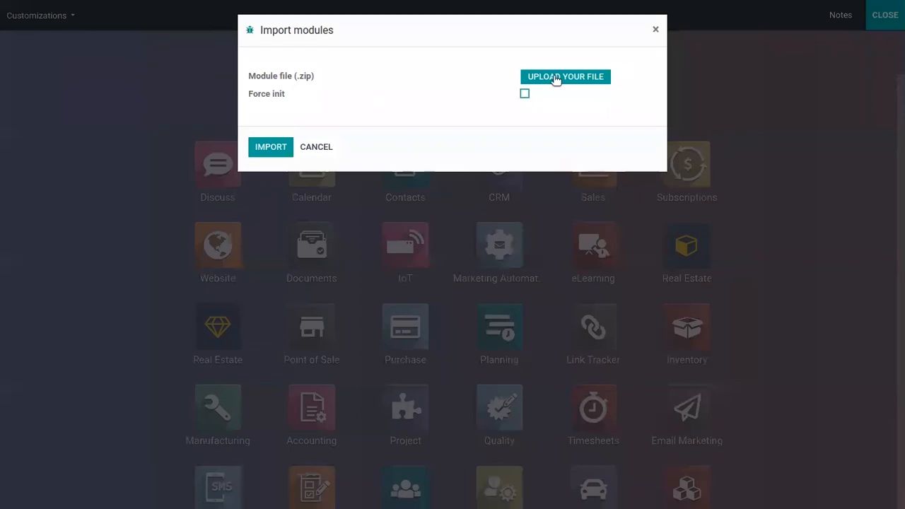
click(566, 76)
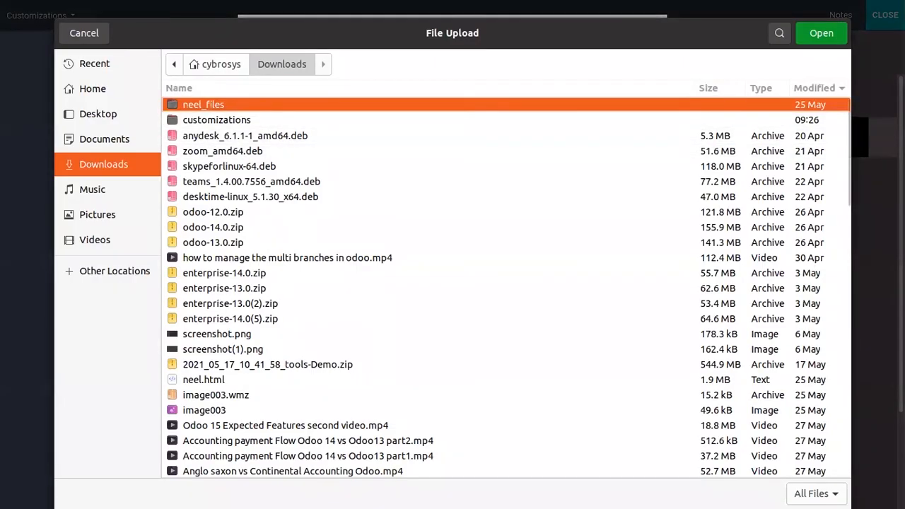
scroll(down, 3)
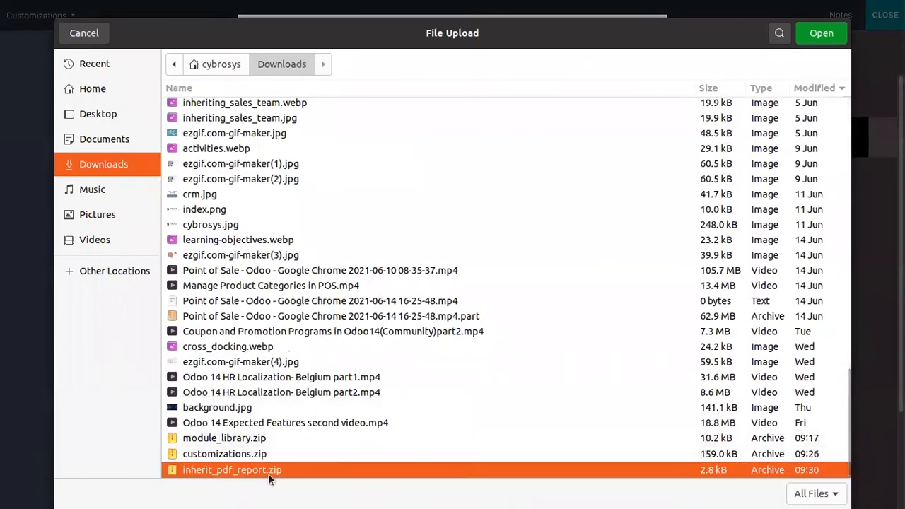
click(820, 33)
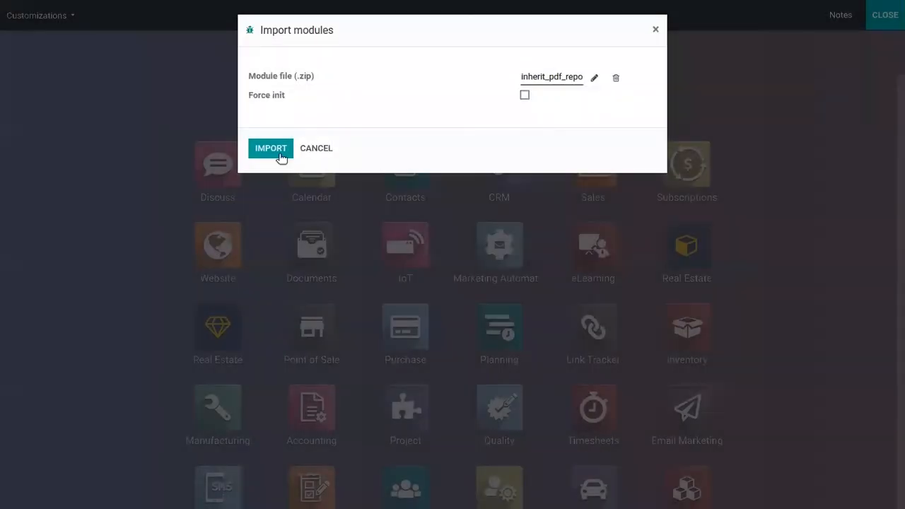
mouse_move(271, 148)
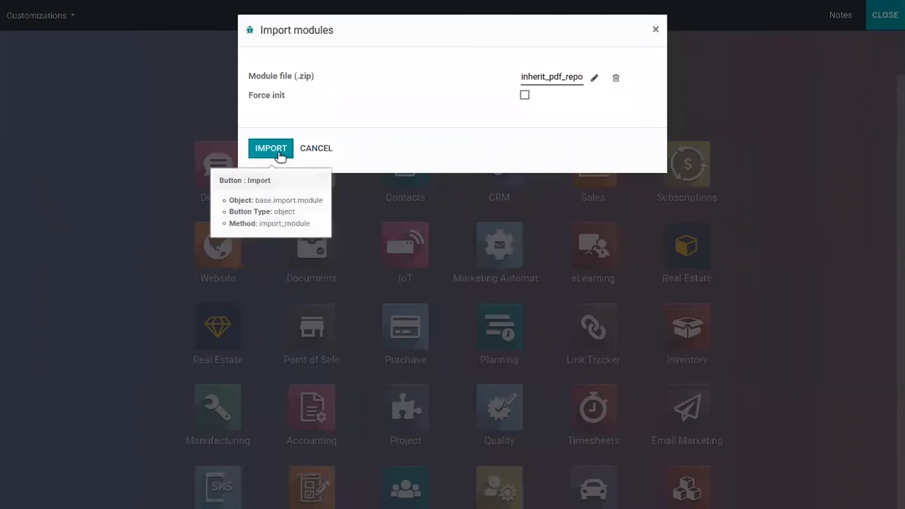
Import inherit_pdf_report.zip and close the success confirmation.
click(272, 149)
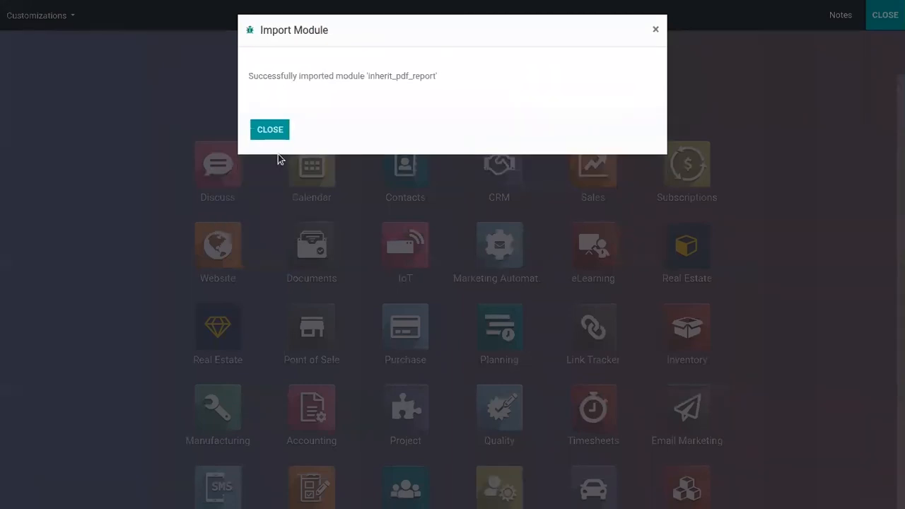
mouse_move(314, 66)
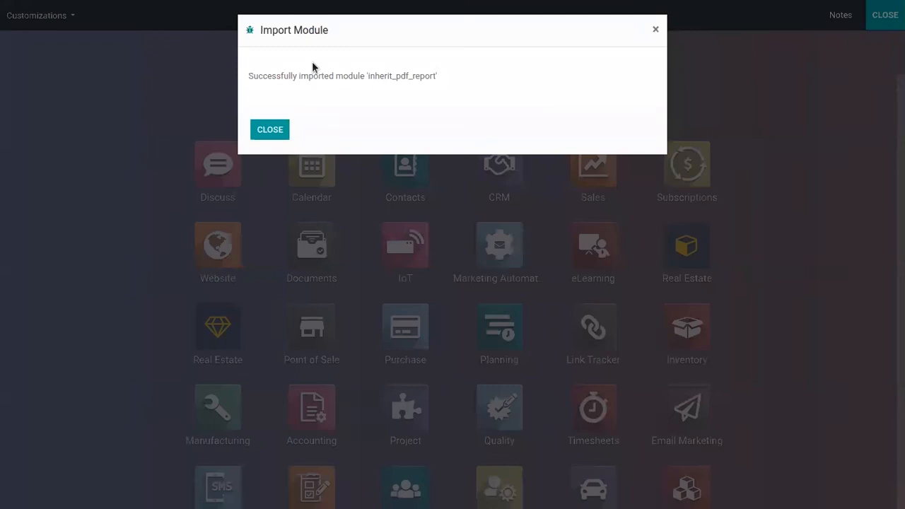
mouse_move(269, 130)
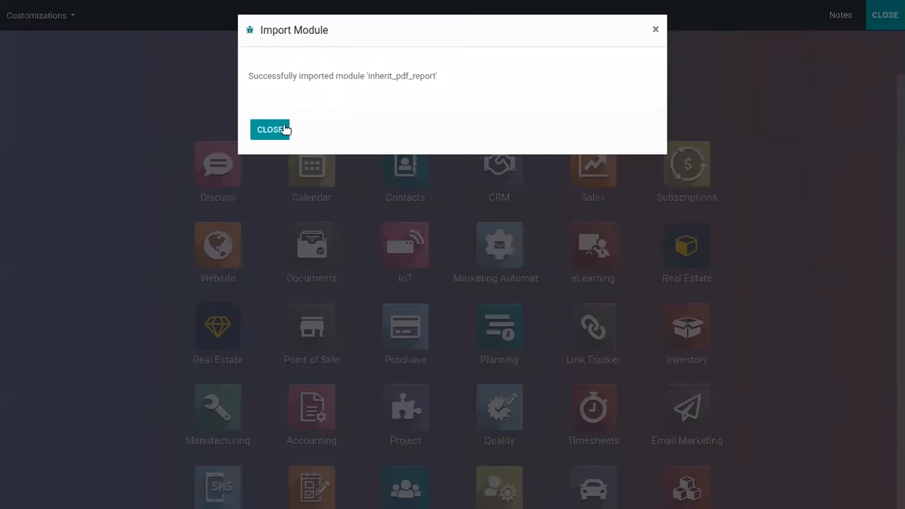
click(272, 130)
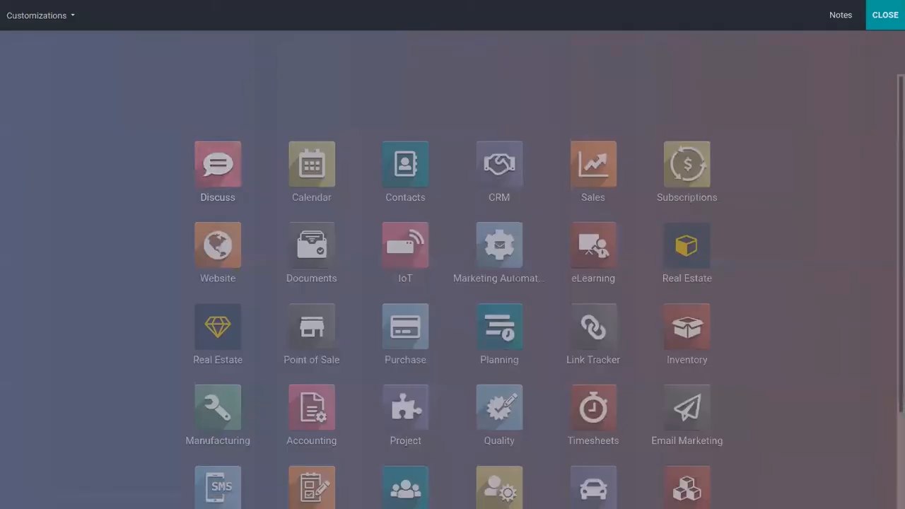
scroll(down, 3)
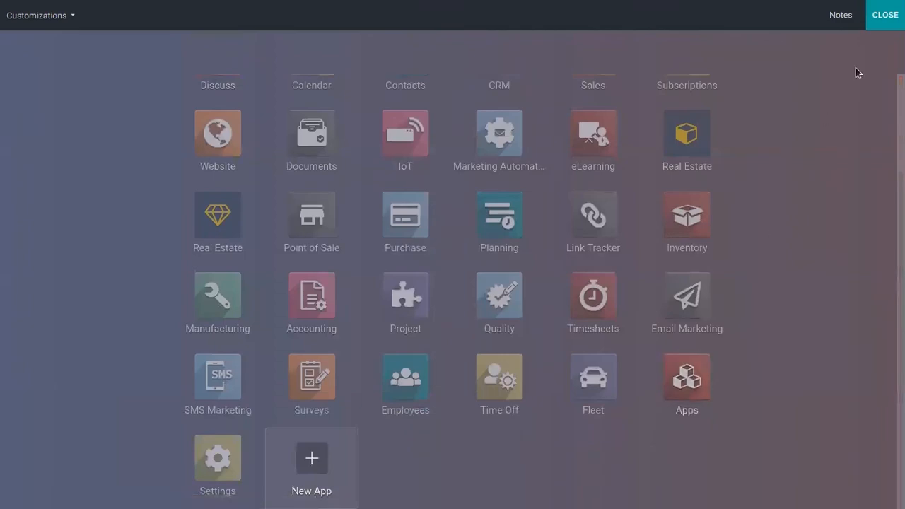
Leave Studio and list modules matching 'inherit' without the Apps filter, showing Inherit PDF Report installed.
click(885, 14)
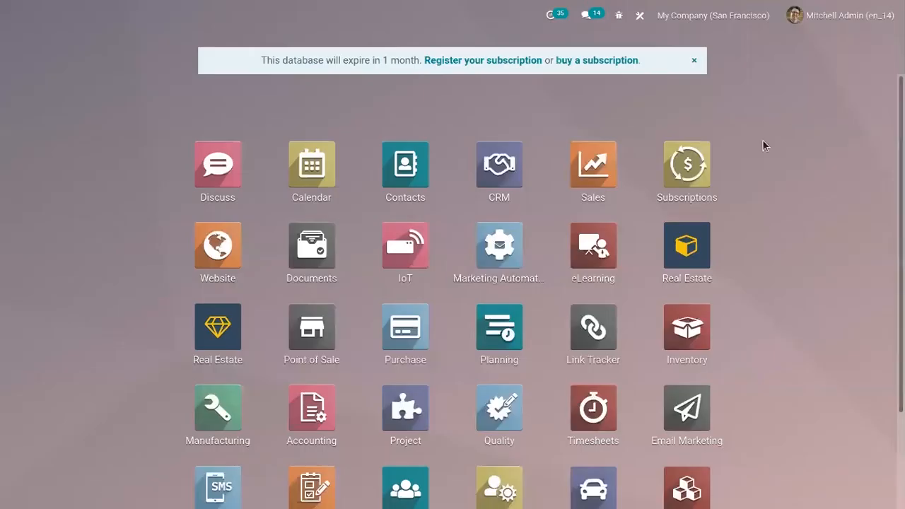
mouse_move(681, 62)
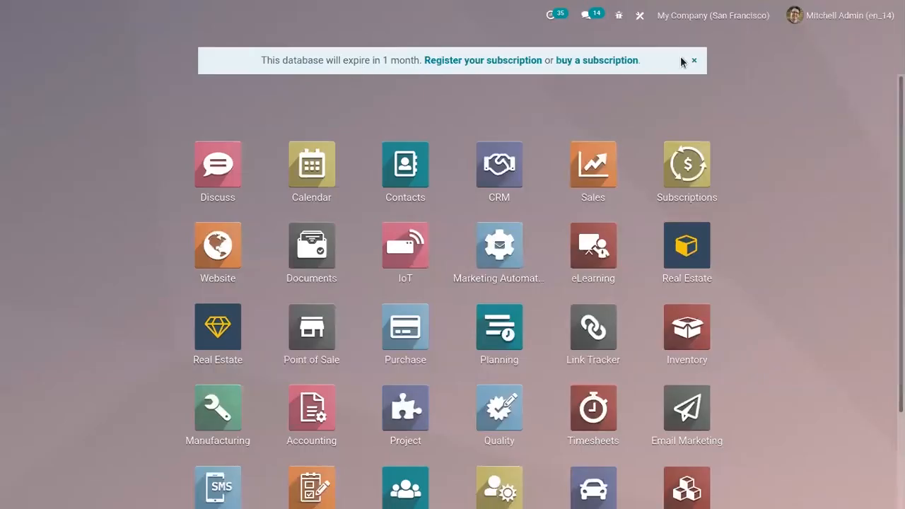
scroll(down, 3)
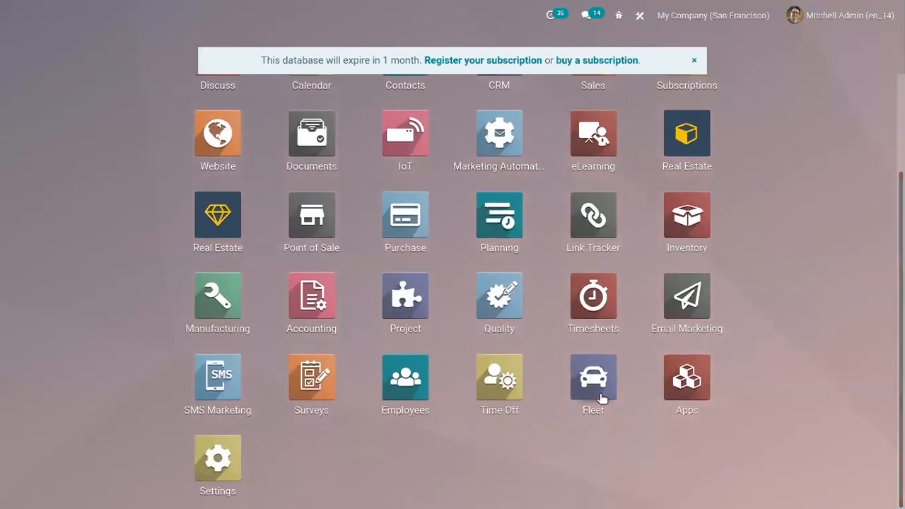
mouse_move(649, 184)
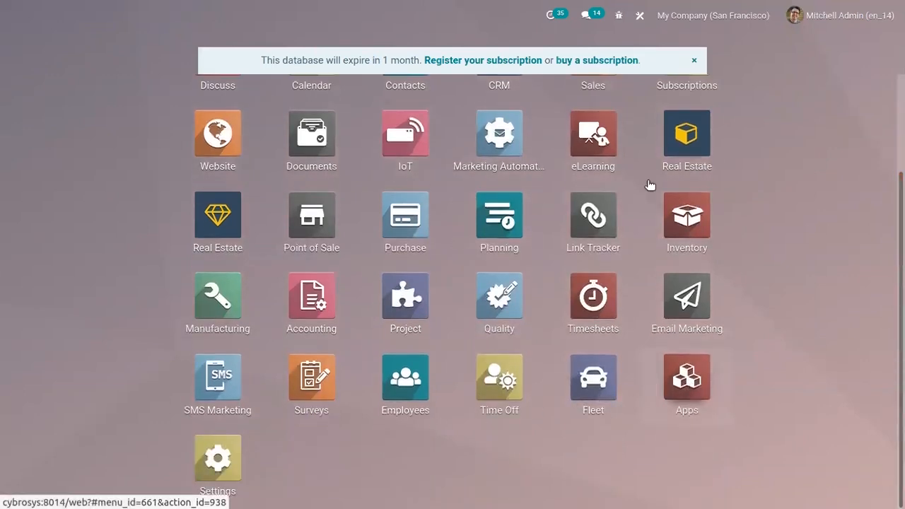
click(593, 223)
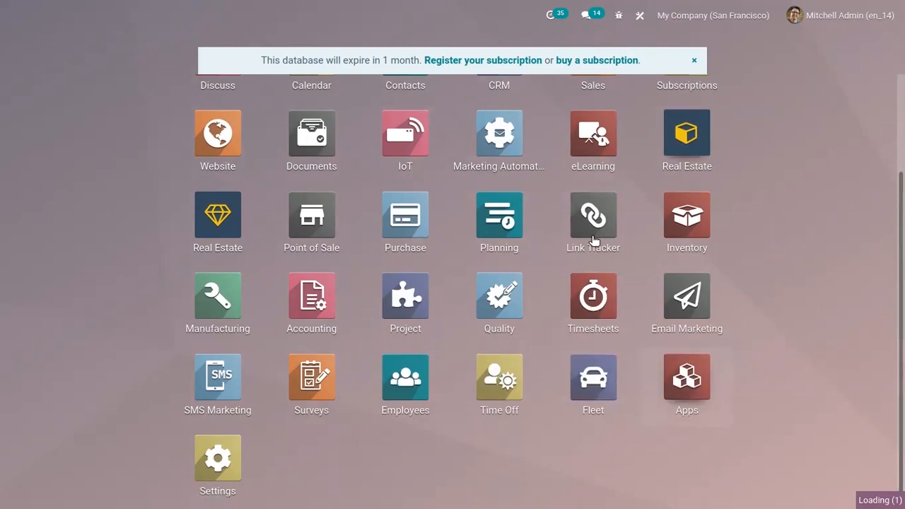
click(686, 382)
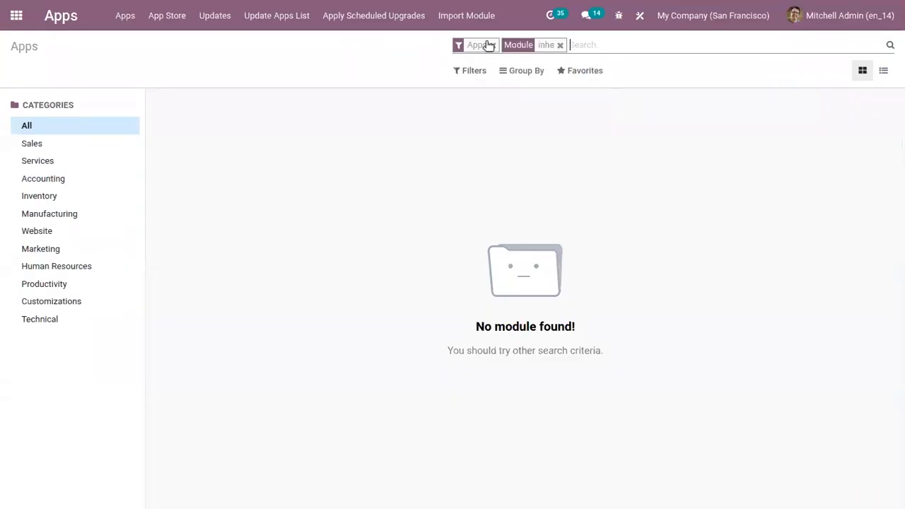
click(499, 43)
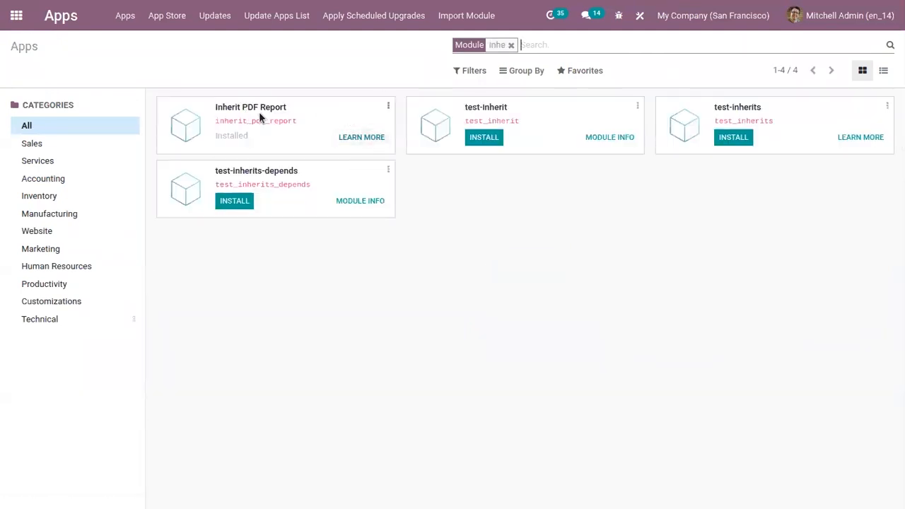
mouse_move(421, 118)
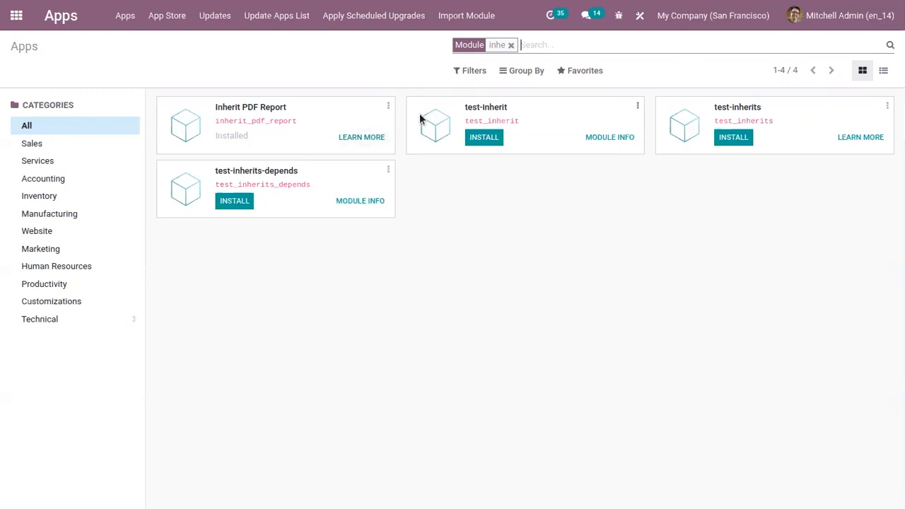
mouse_move(453, 114)
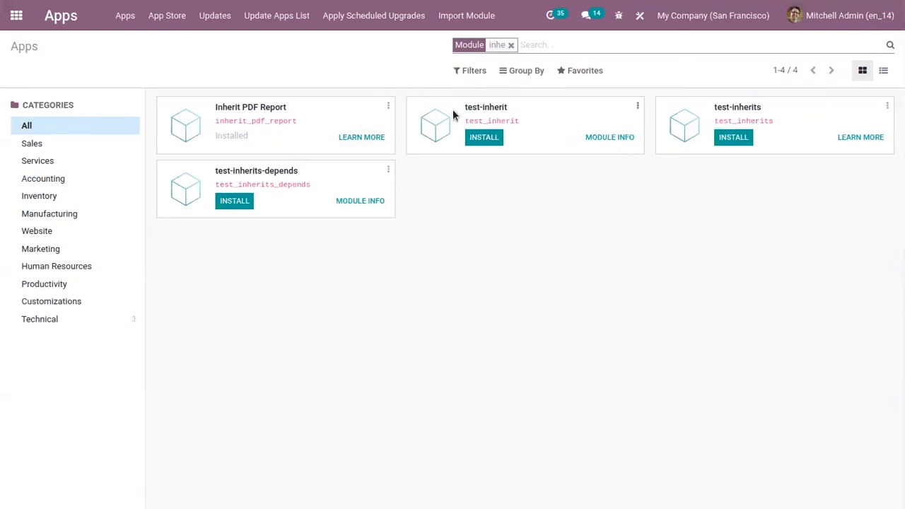